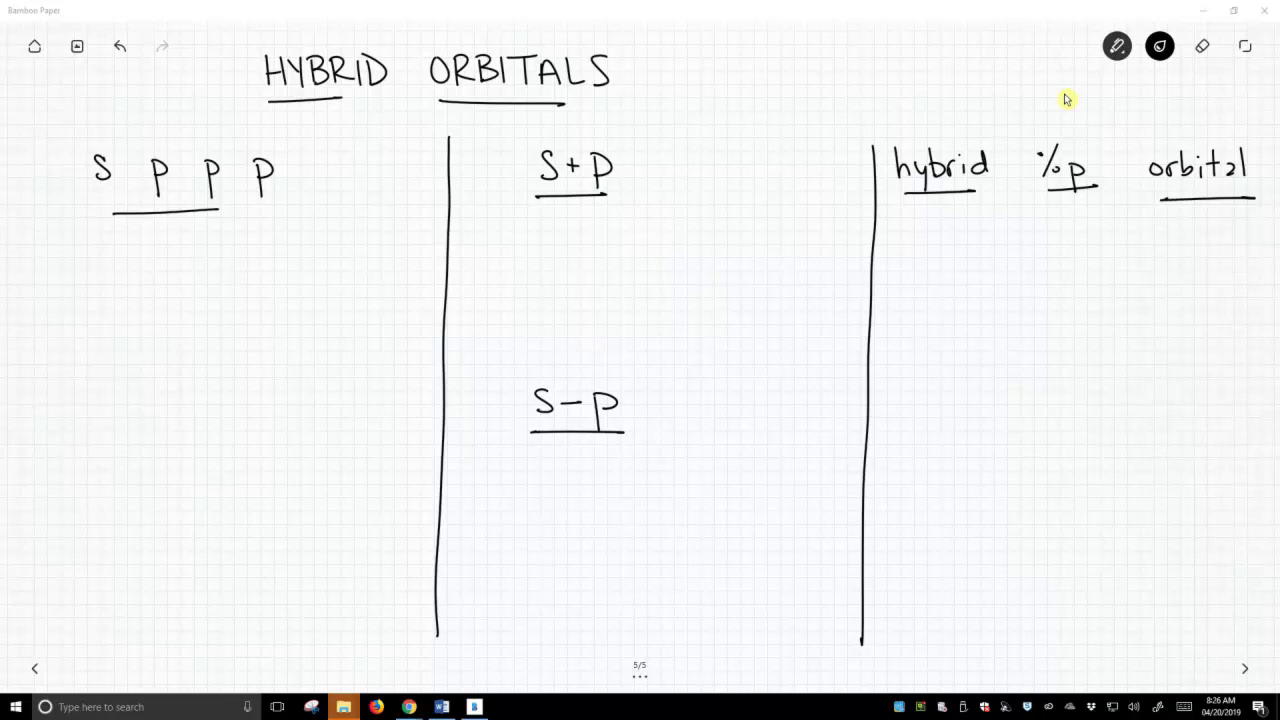
Box s with the first p, note '2sp + 2p' totalling an underlined '4 AO'
drag(72, 150, 72, 196)
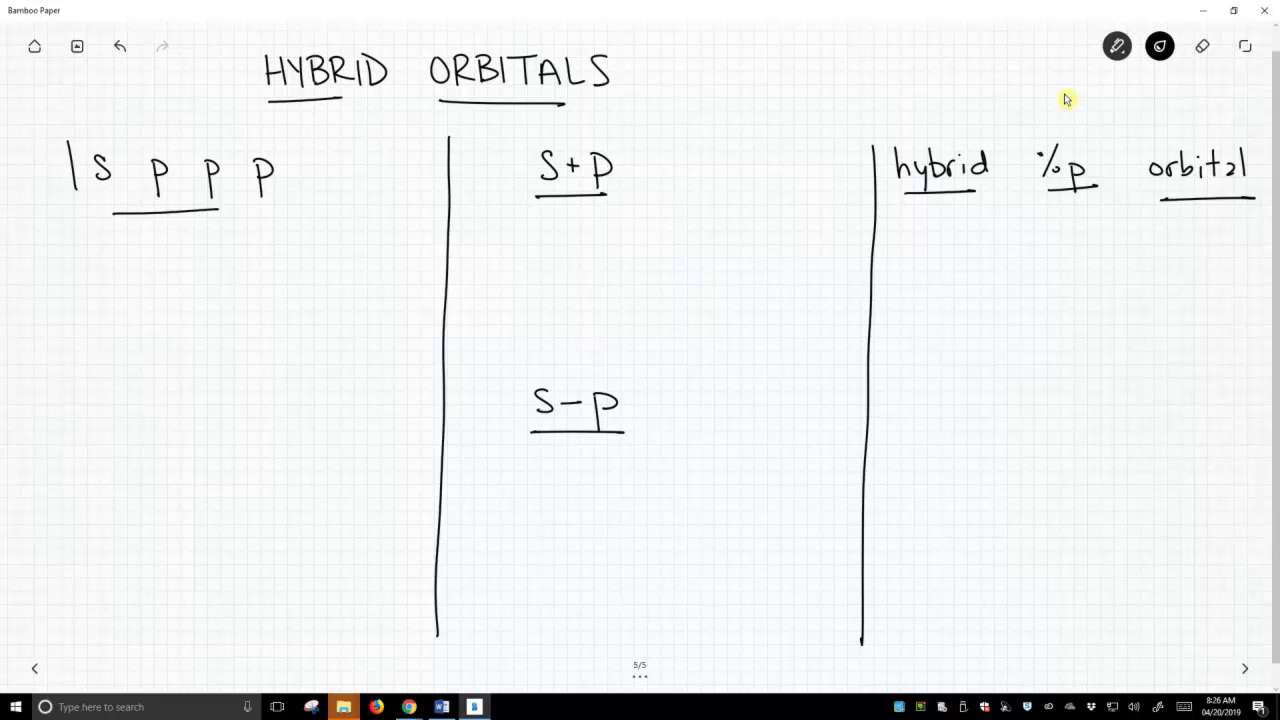
drag(70, 136, 184, 196)
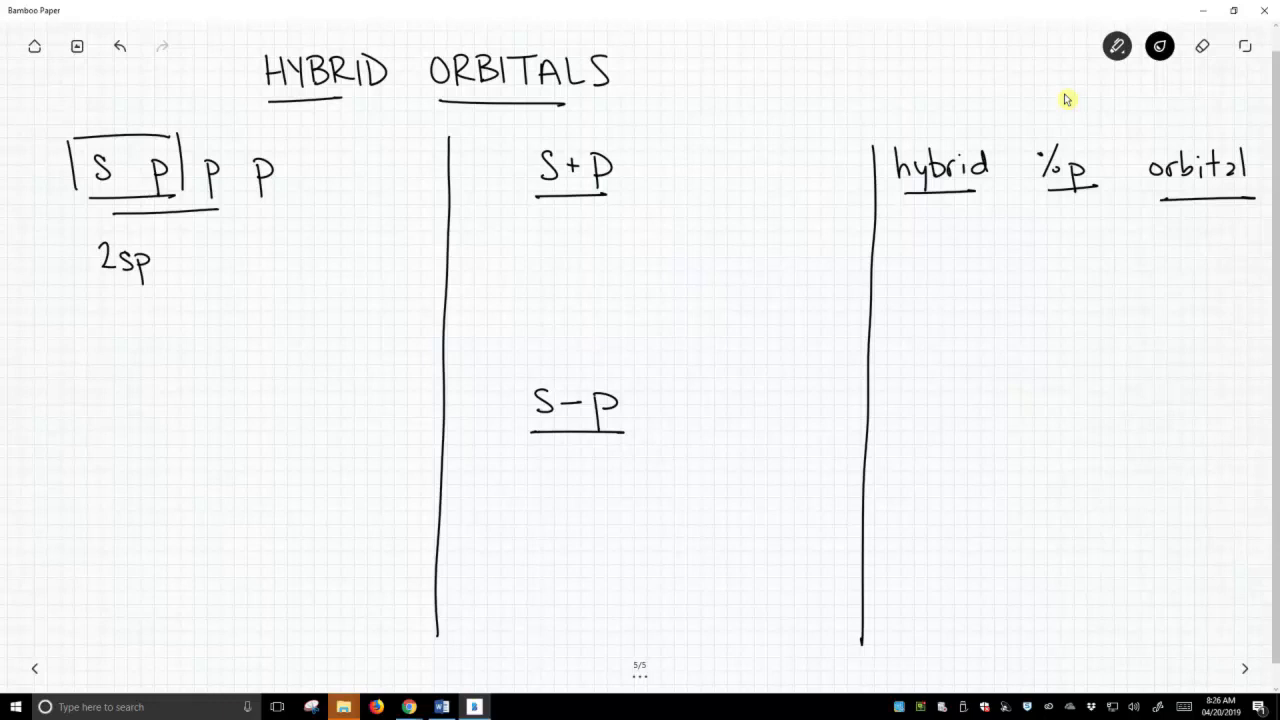
text(+ 2p)
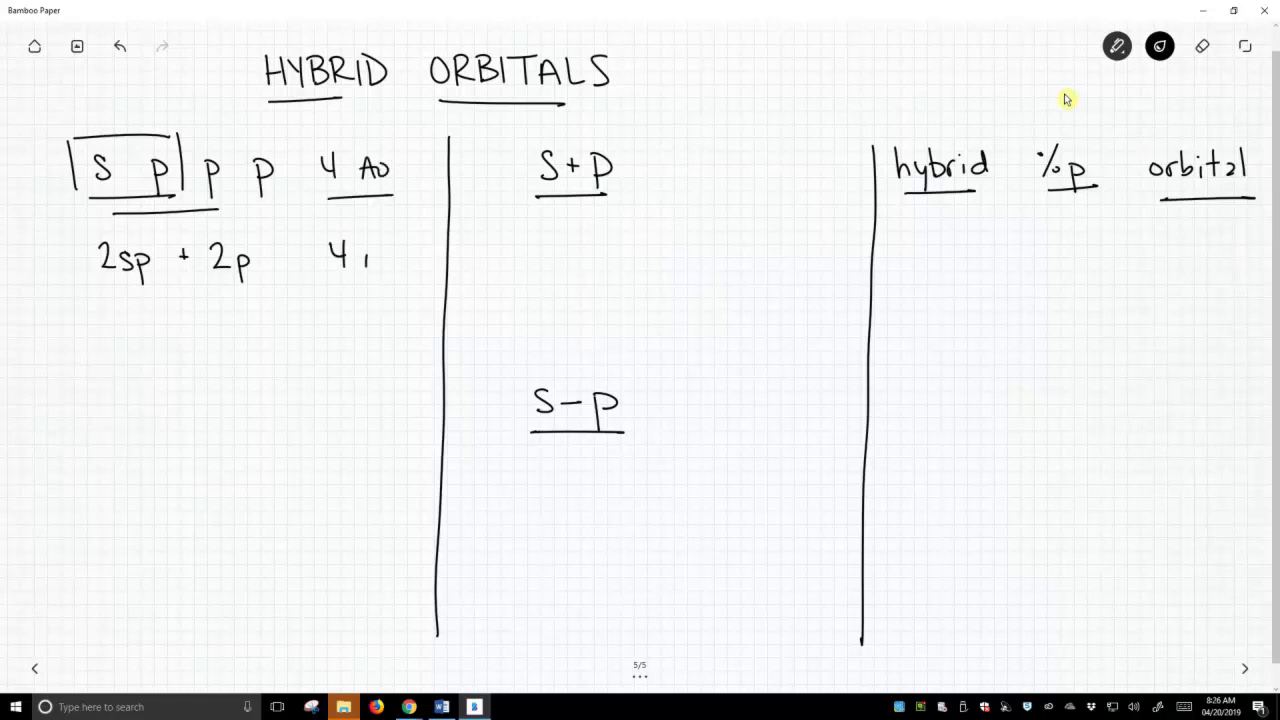
text(AO)
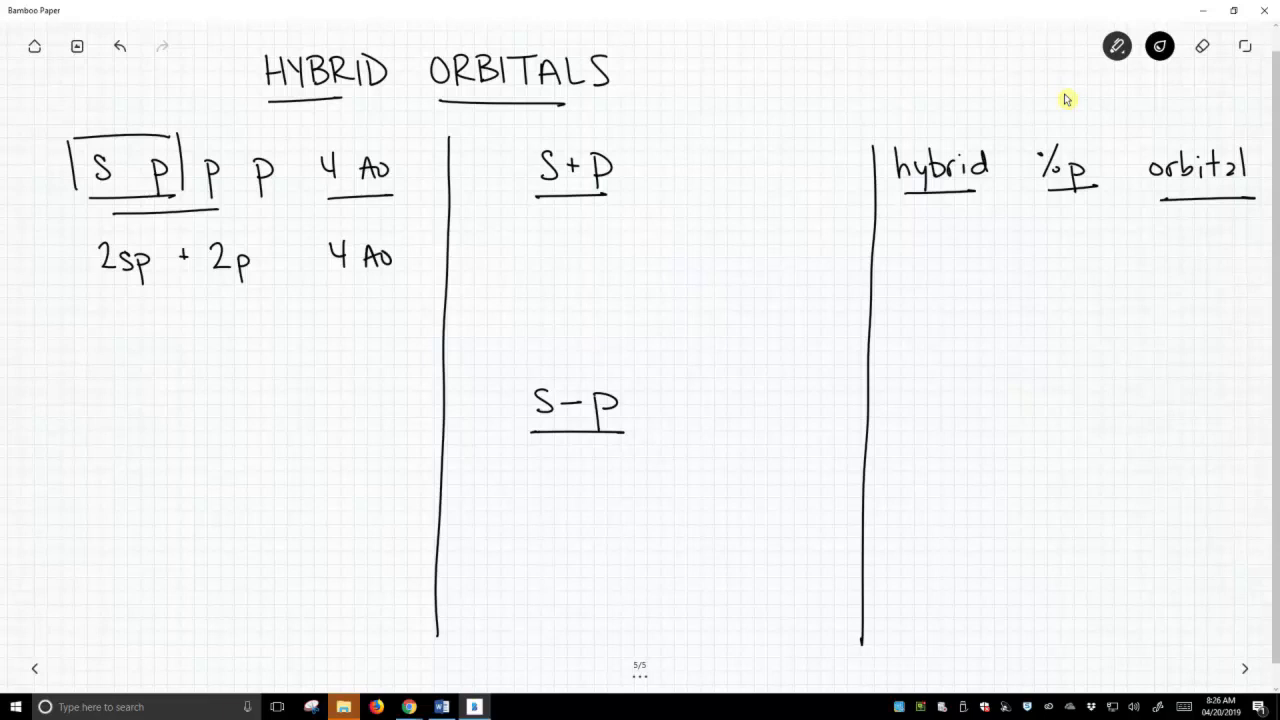
drag(336, 278, 390, 278)
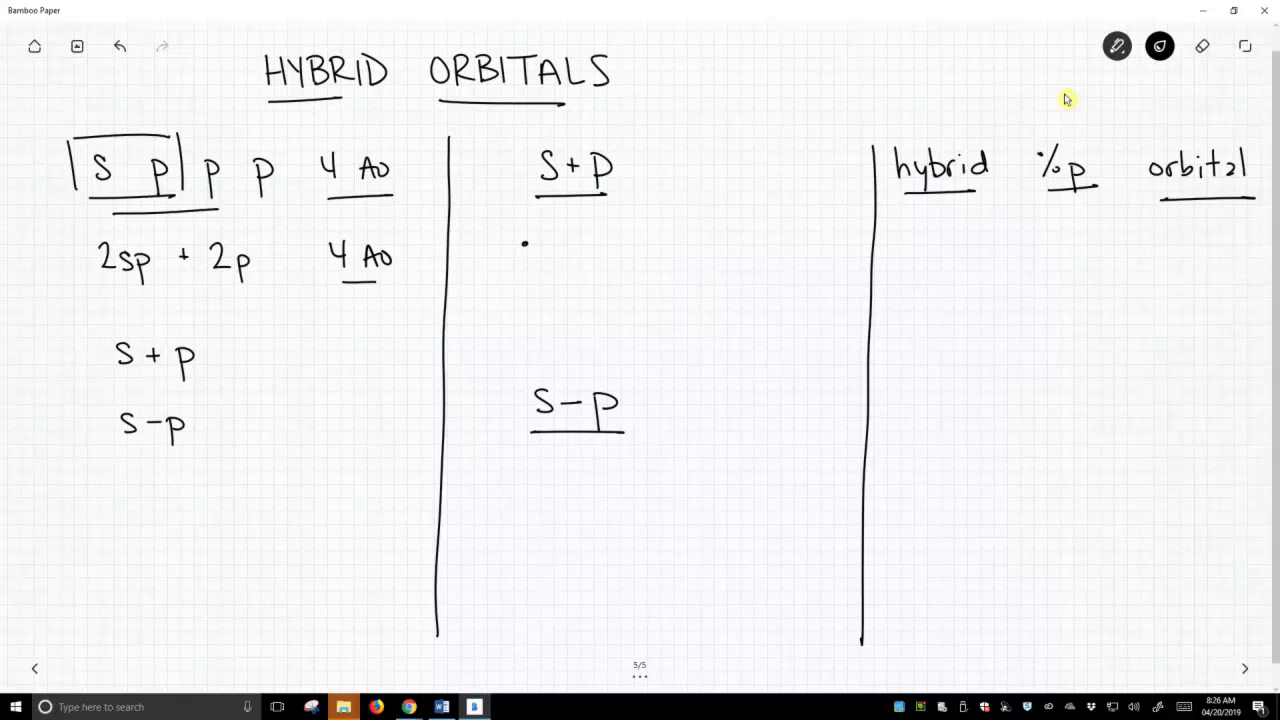
Draw a shaded s circle under S+P and a p orbital with one hatched lobe and 'node' label
drag(524, 218, 524, 264)
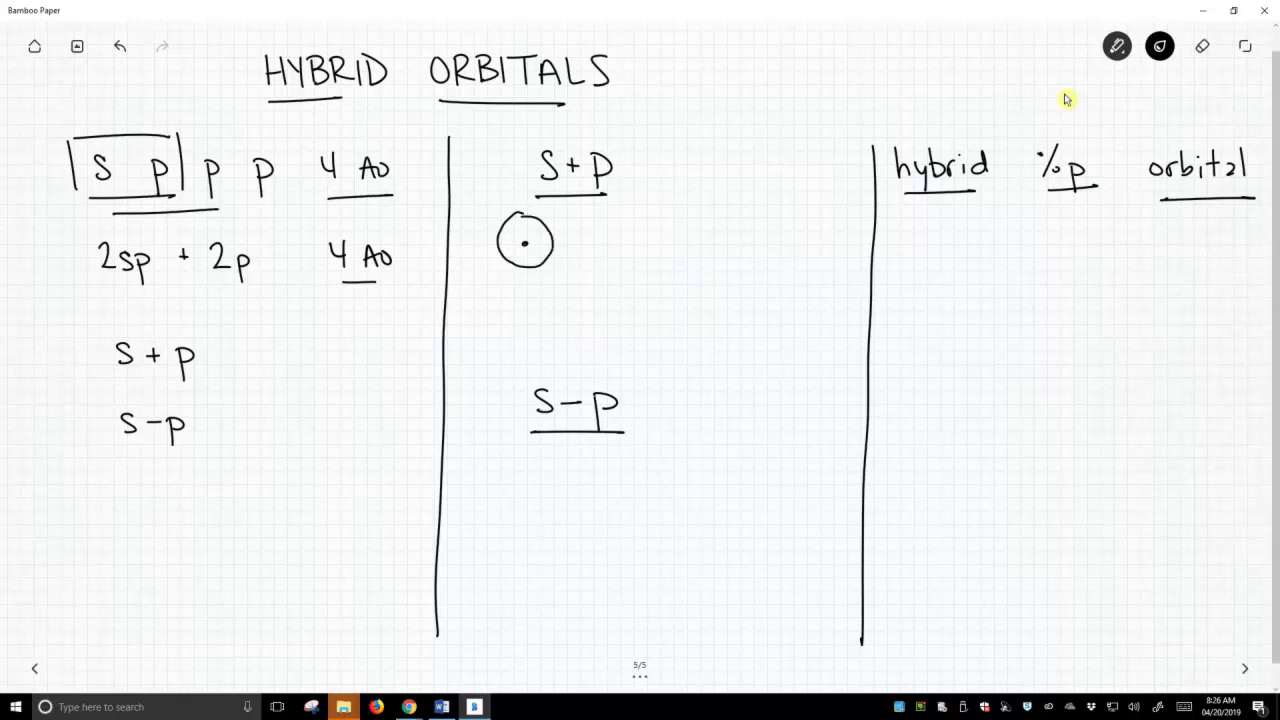
drag(510, 224, 540, 256)
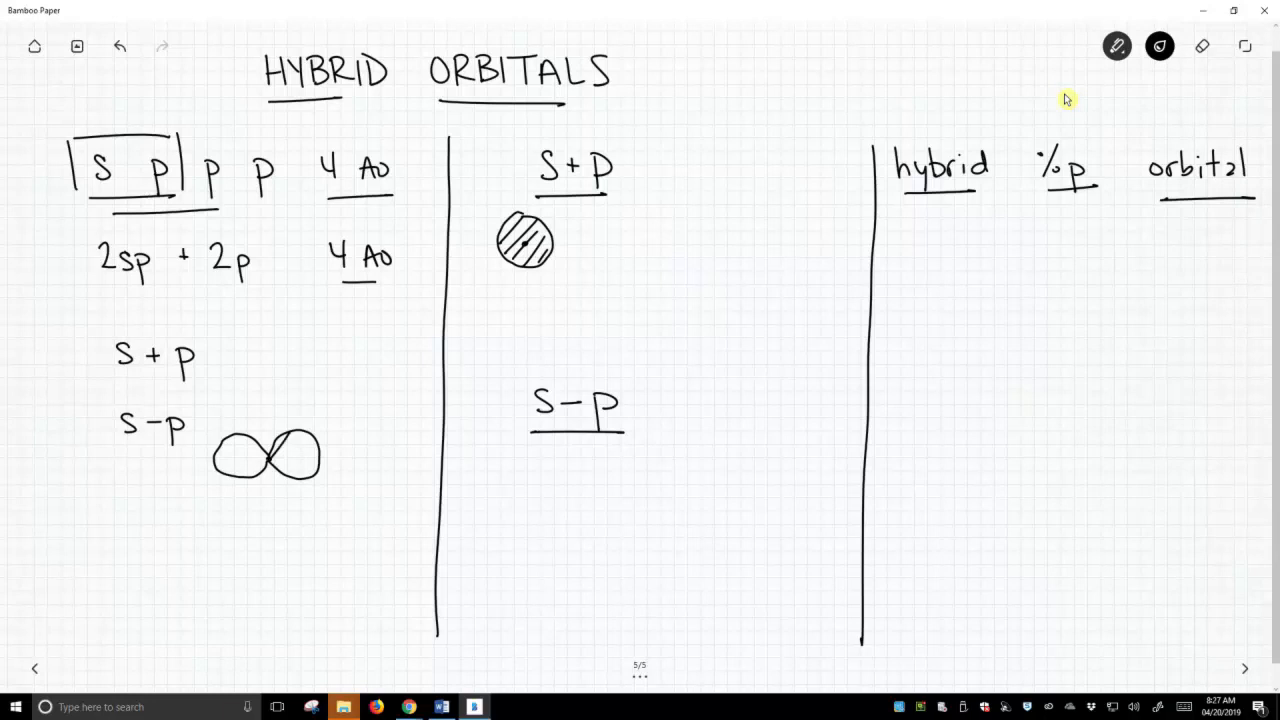
drag(290, 444, 310, 464)
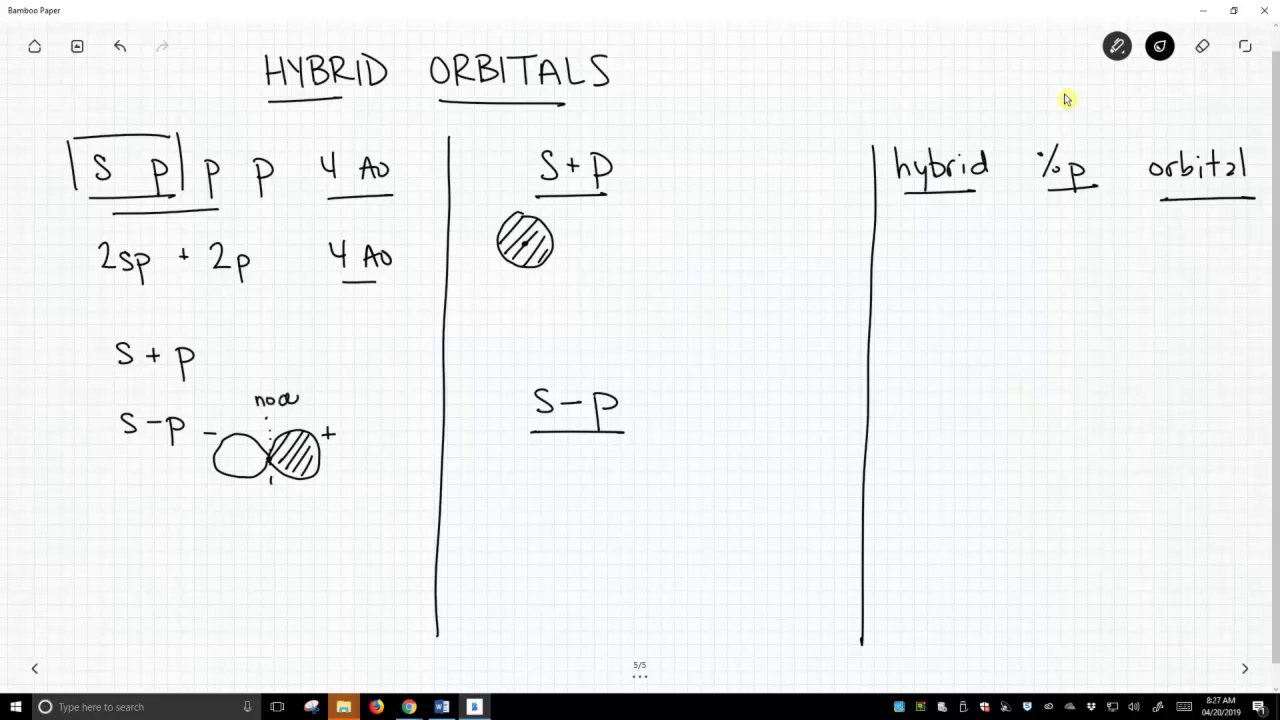
text(node)
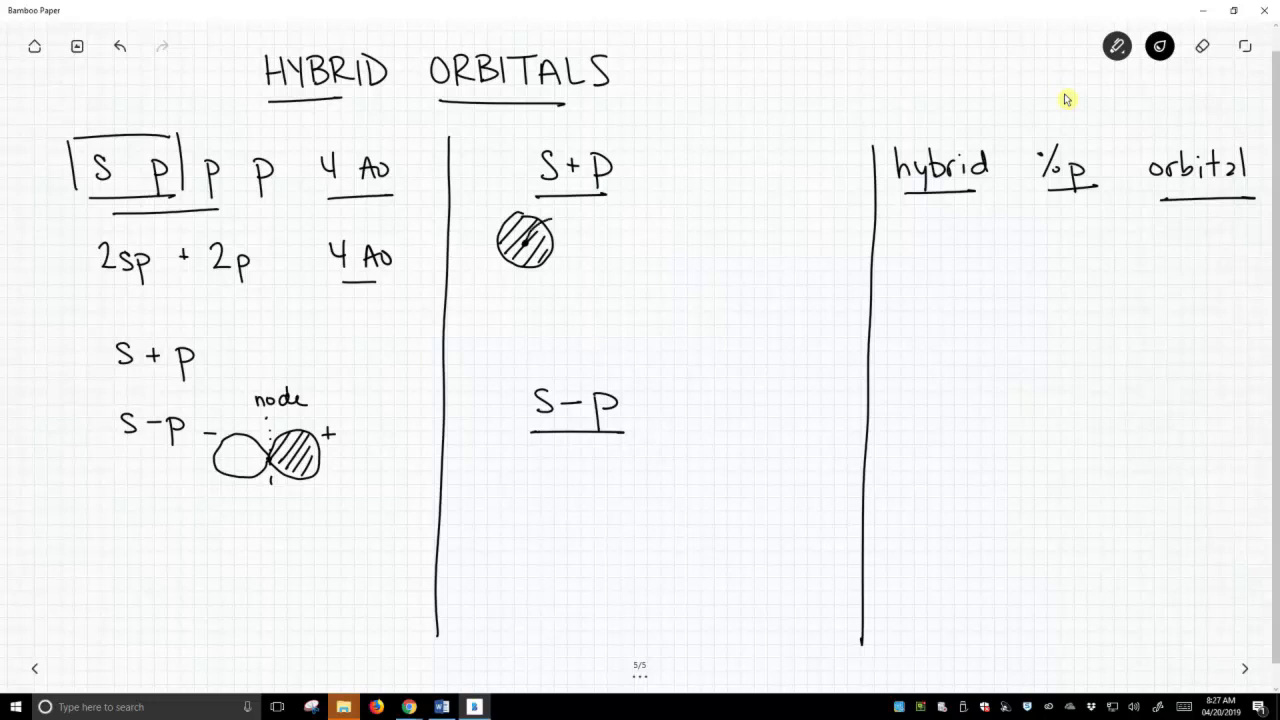
Overlay p lobes on the s circle, add an arrow, and sketch the lopsided hybrid labelled 'sp ψ'
drag(556, 240, 576, 240)
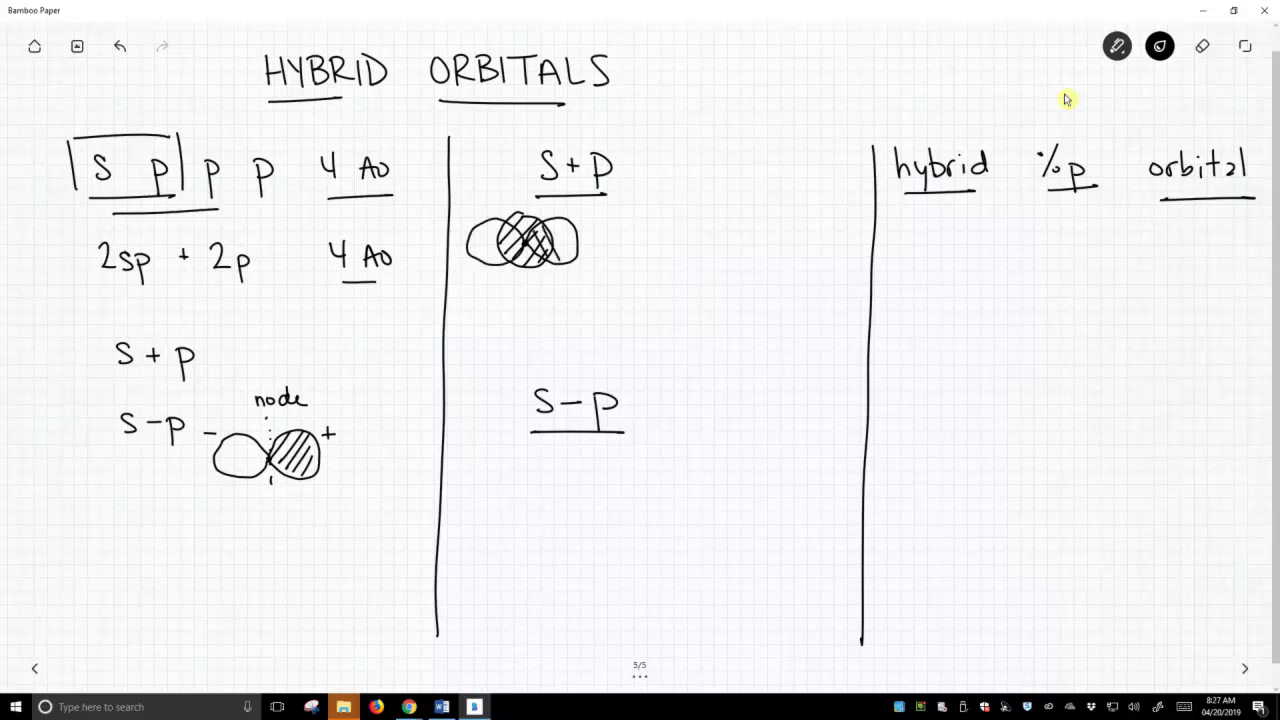
drag(540, 240, 570, 240)
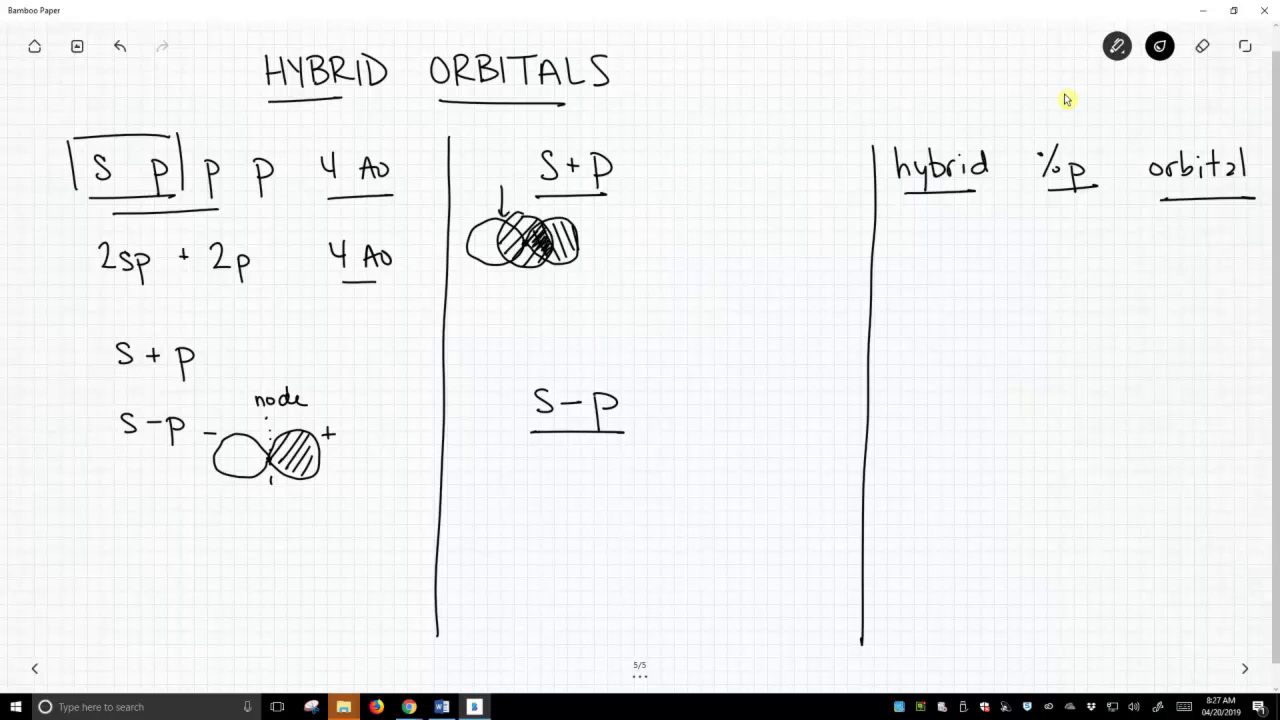
click(680, 244)
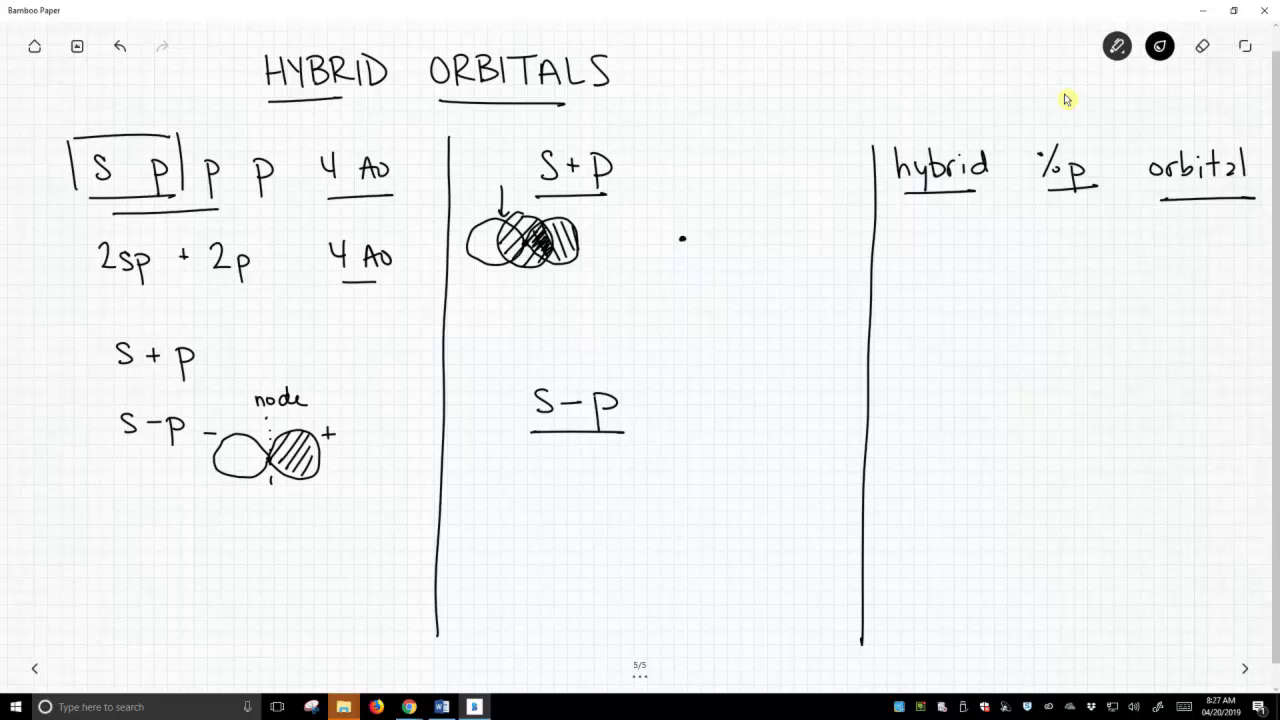
drag(684, 240, 744, 224)
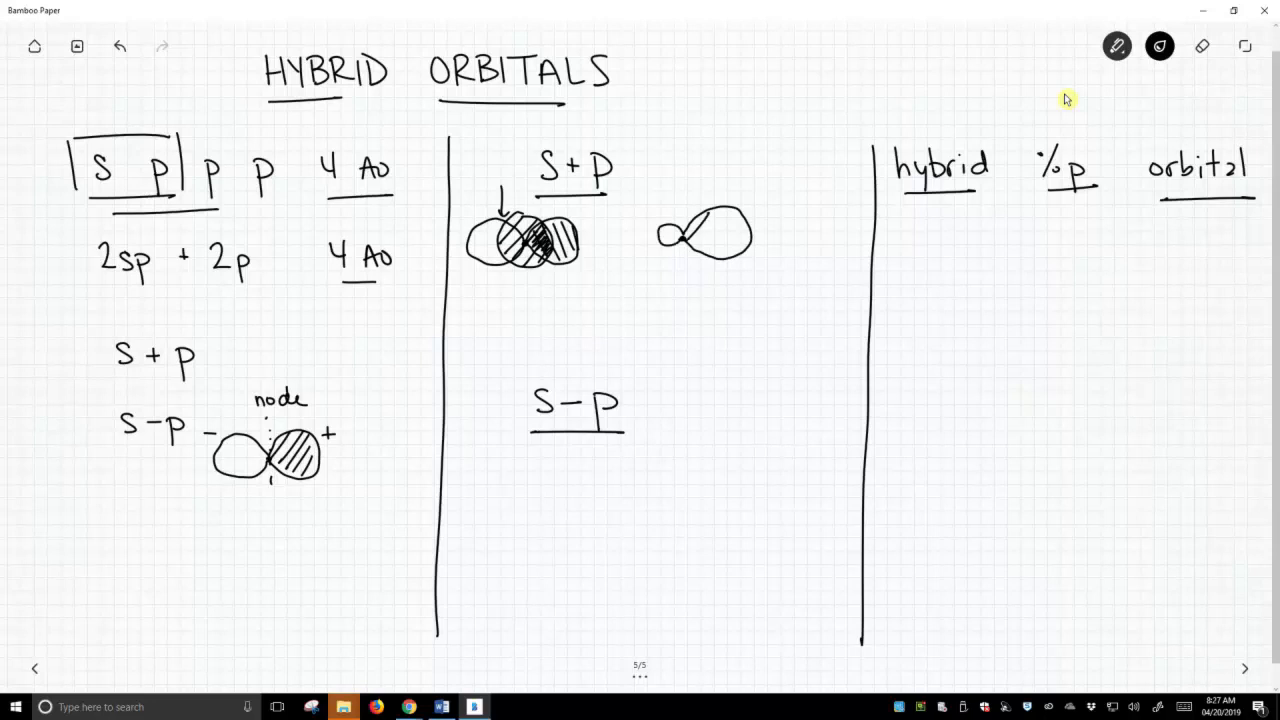
drag(720, 216, 744, 256)
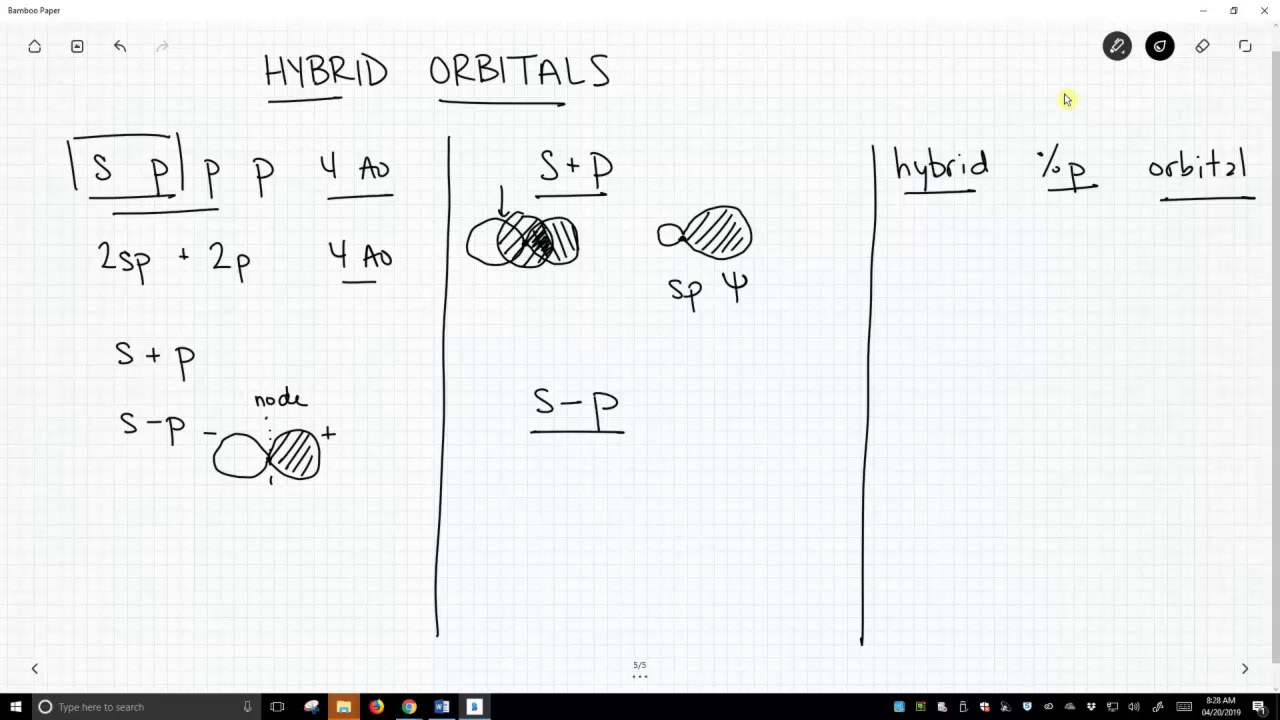
mouse_move(804, 398)
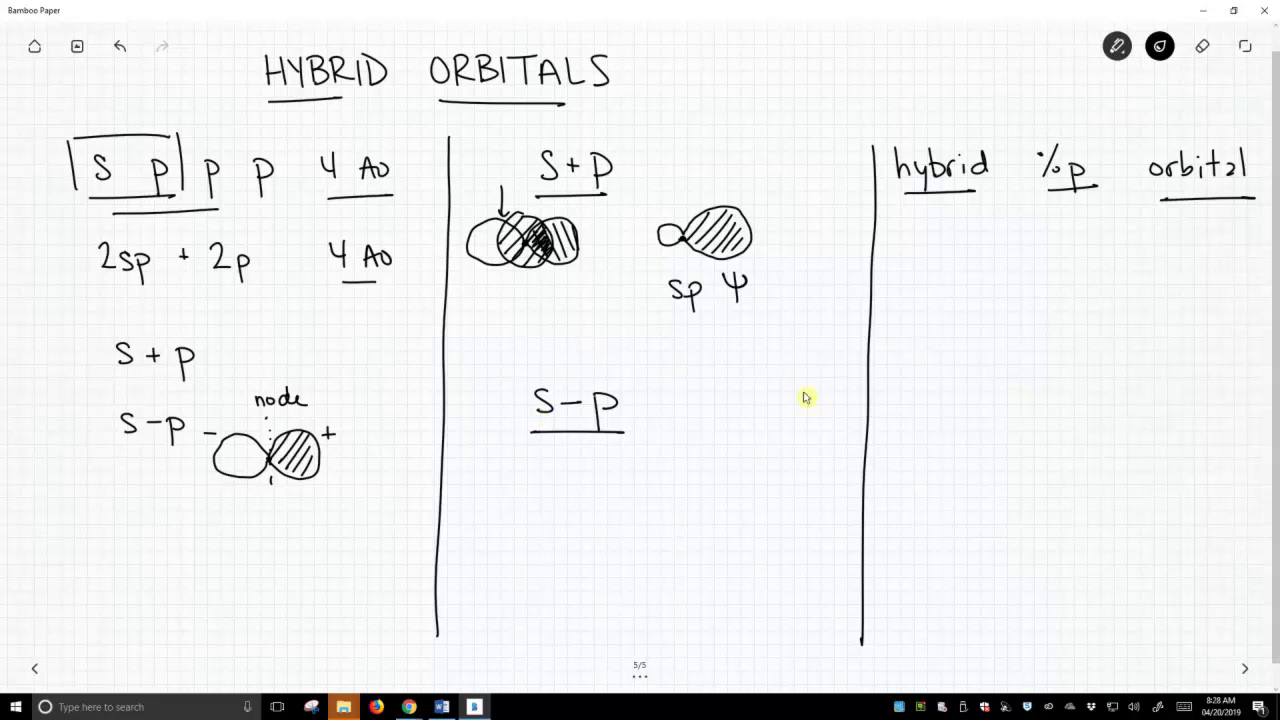
Write 's + (−p)', sketch overlapping s and p lobes, and label the reversed hybrid 'sp ψ'
text(S +)
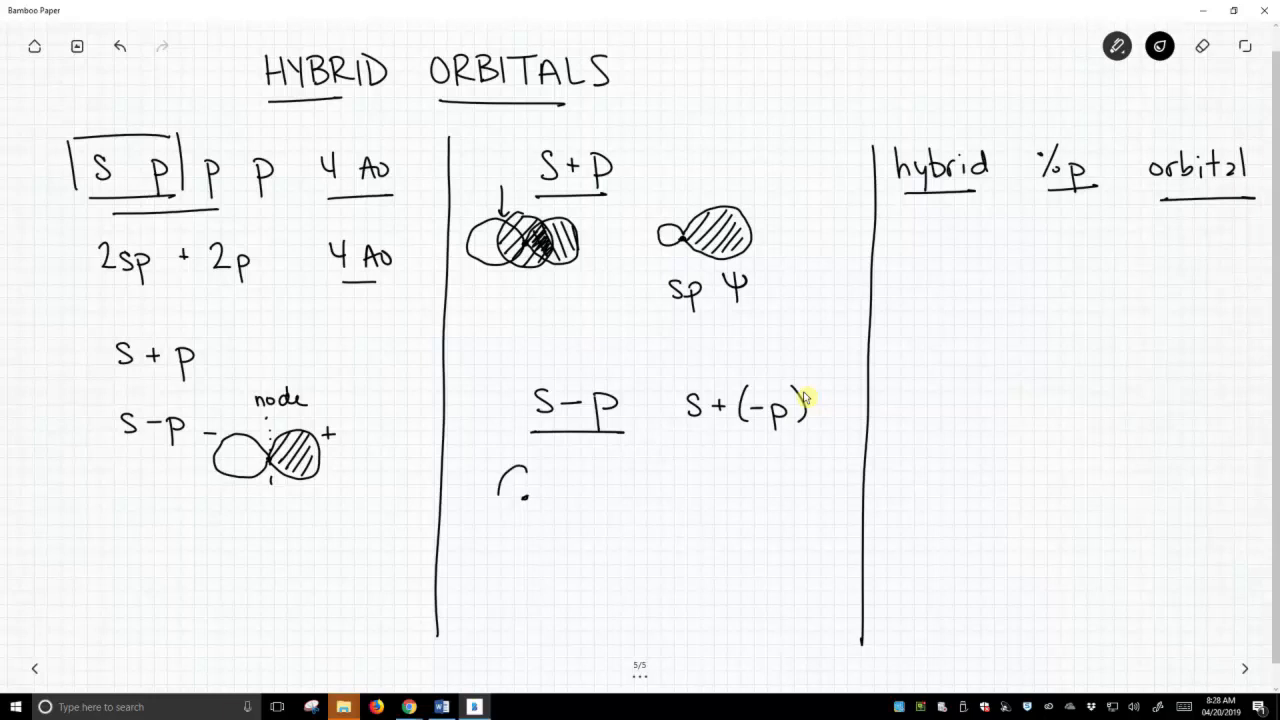
drag(496, 476, 556, 520)
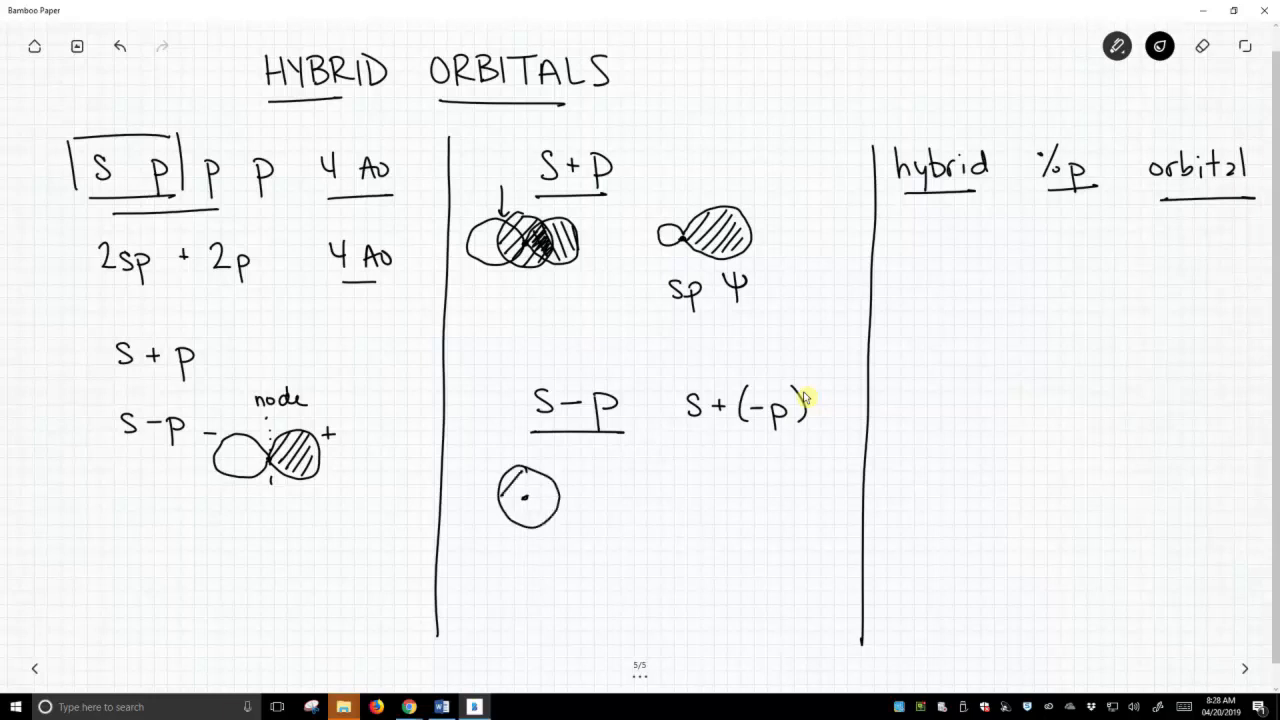
drag(510, 480, 544, 510)
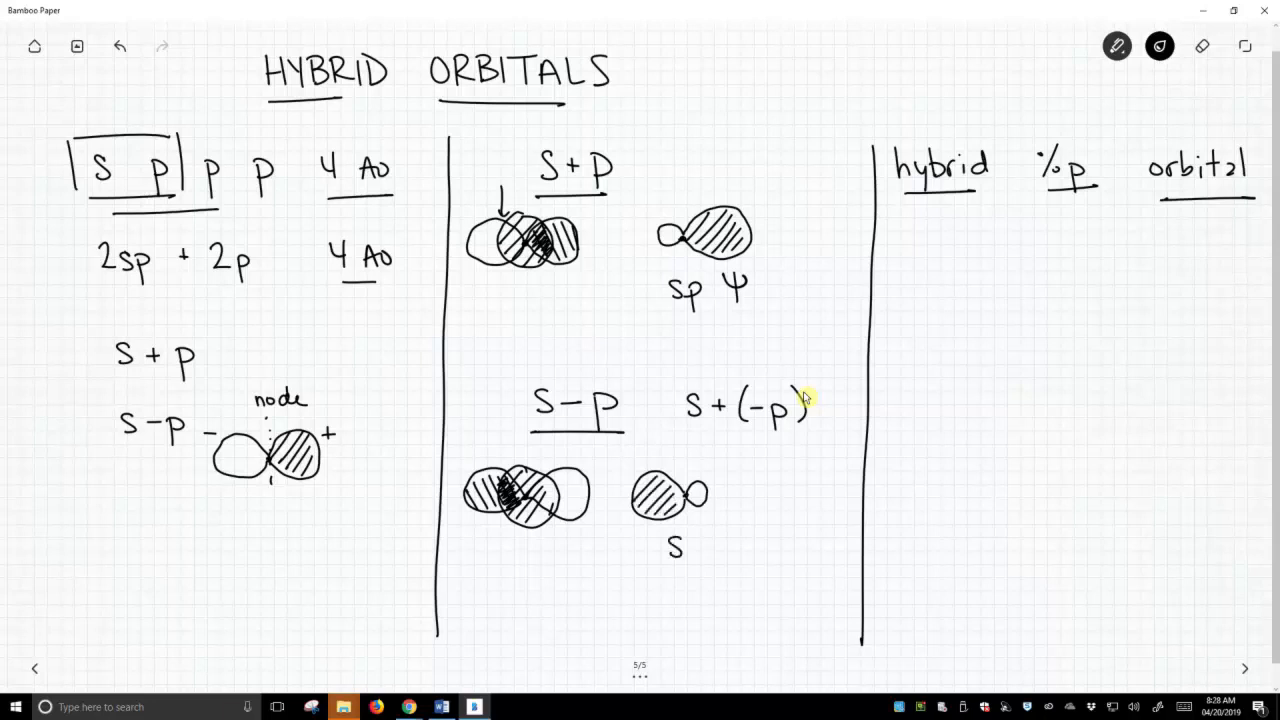
text(sp ψ)
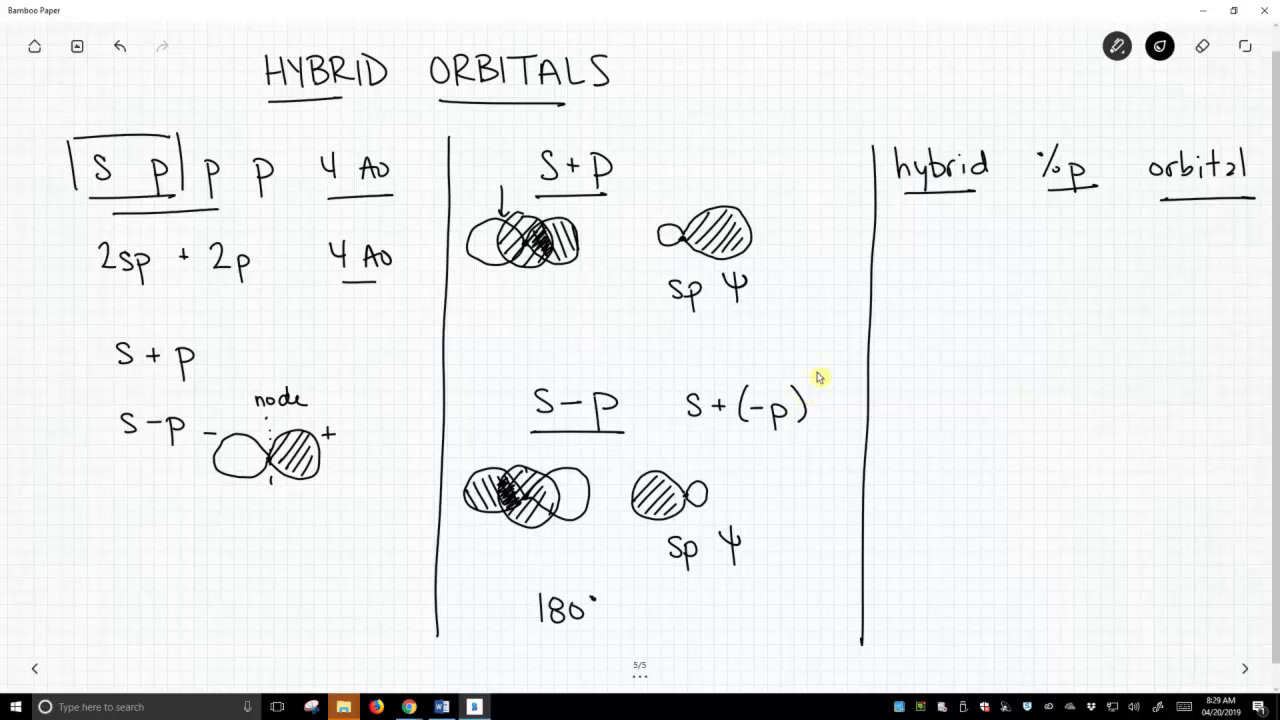
mouse_move(748, 452)
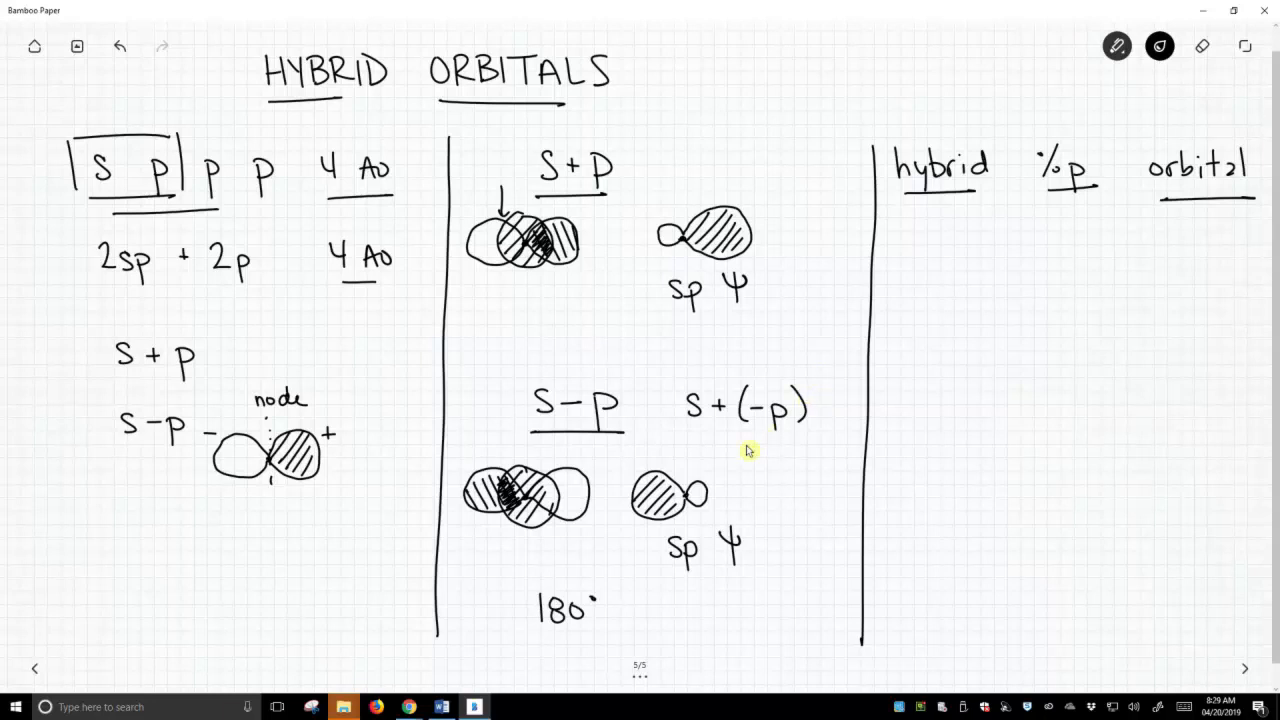
Add opposite arrows by both sp hybrids, relabel p as 'py', and box the 180° note
drag(720, 456, 620, 456)
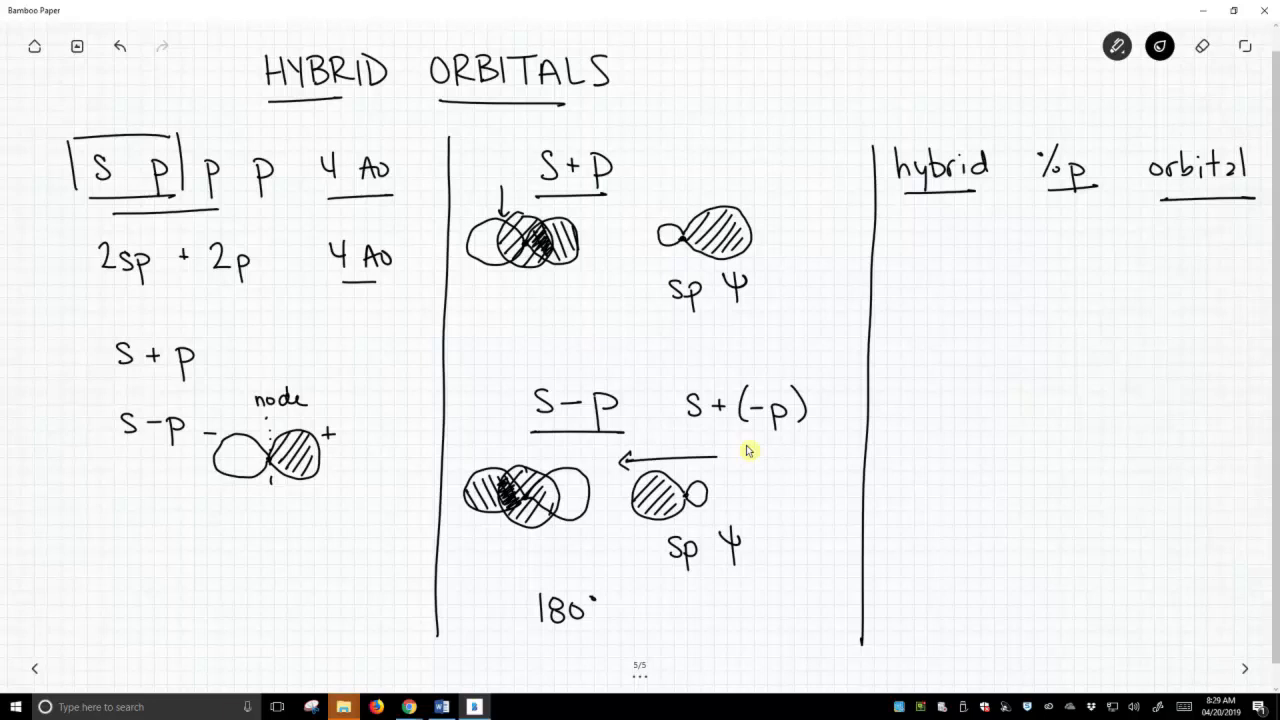
drag(676, 184, 796, 184)
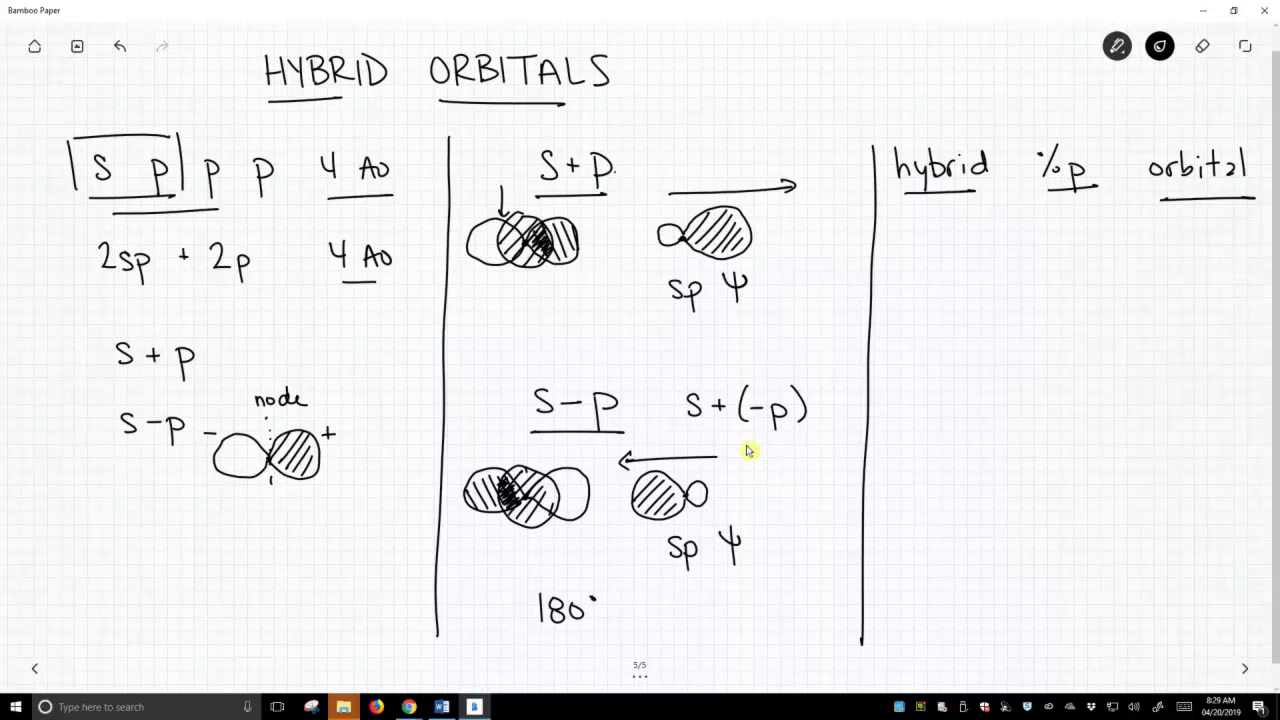
text(y)
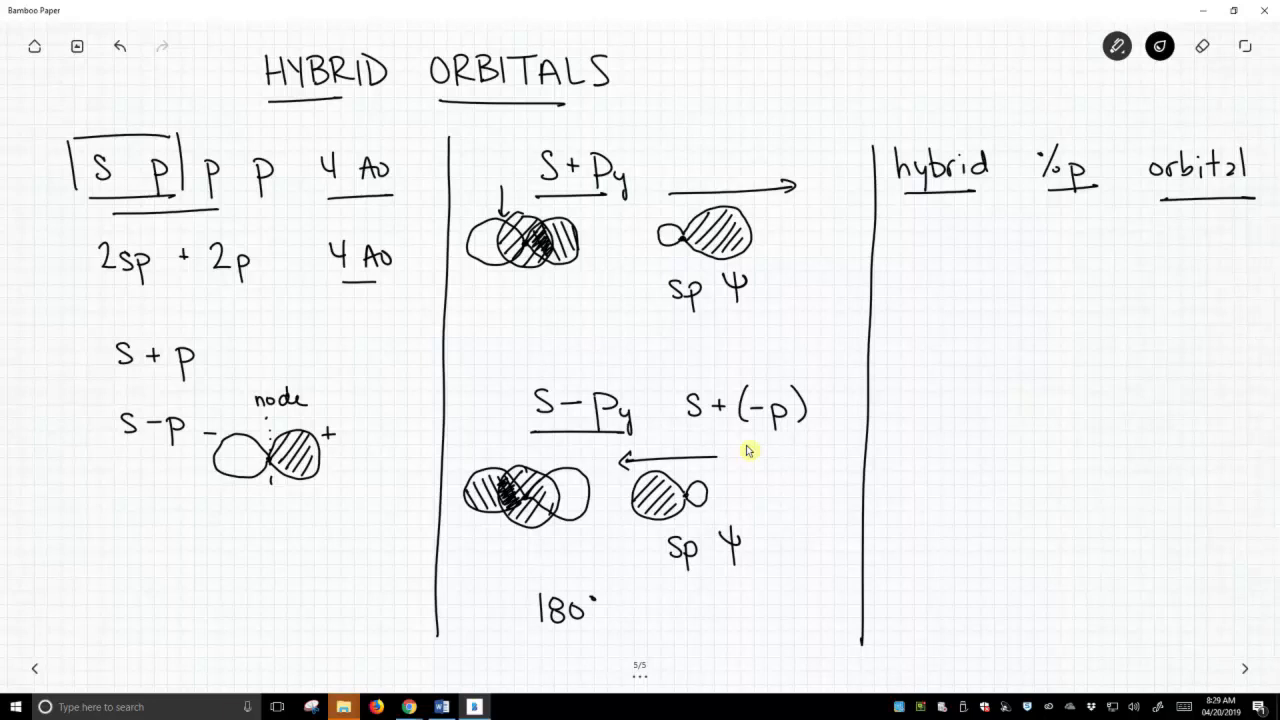
drag(520, 584, 612, 584)
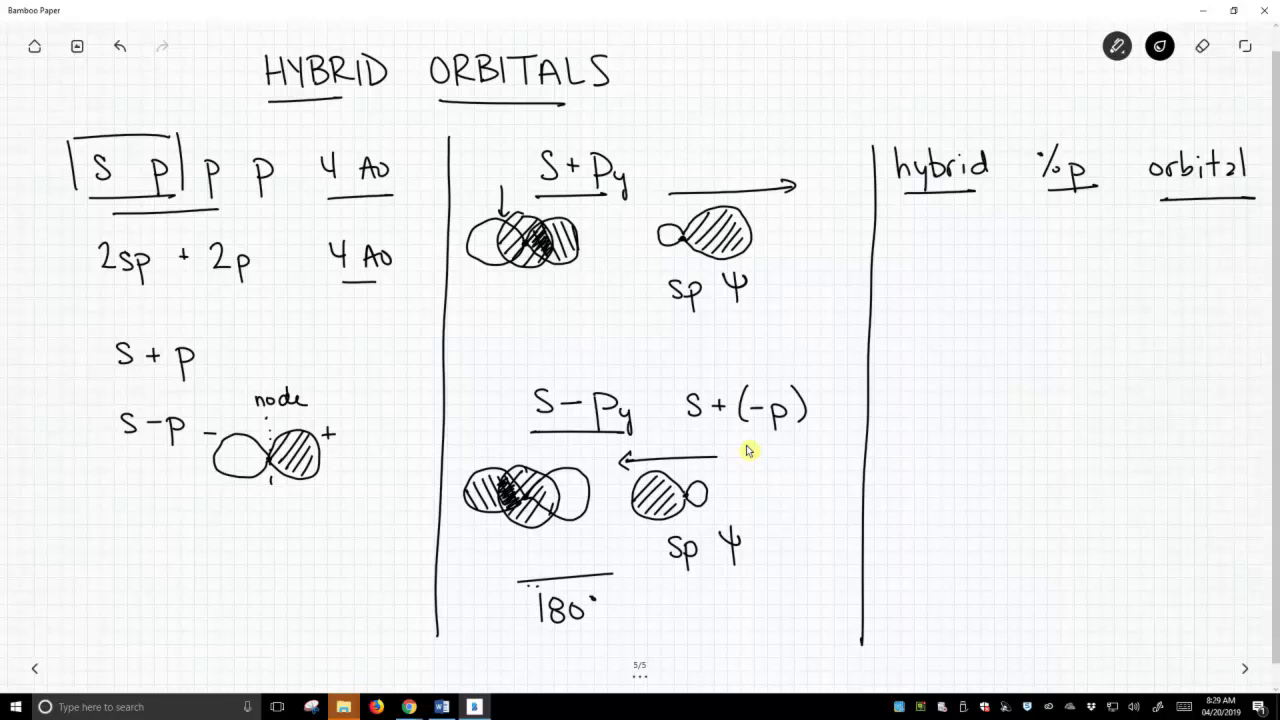
drag(520, 576, 618, 630)
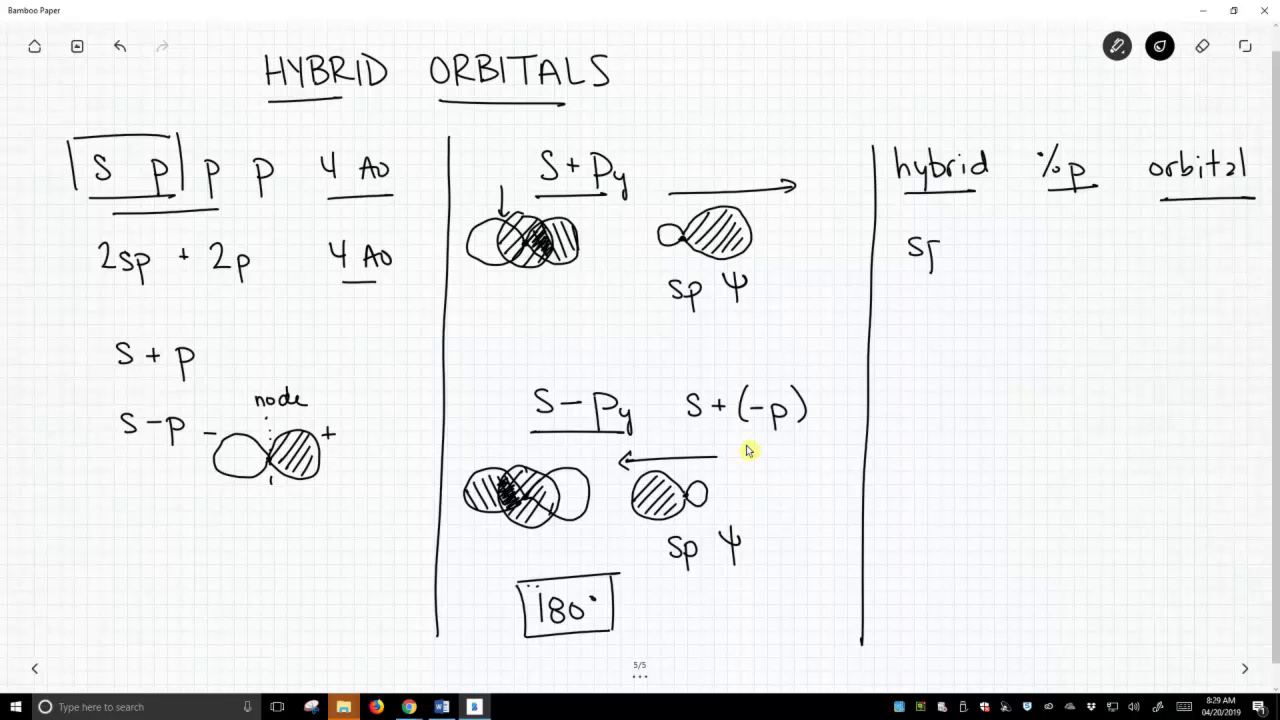
Write sp, sp², sp³ in the hybrid column with 50%, 67%, 75% under %p
text(sp)
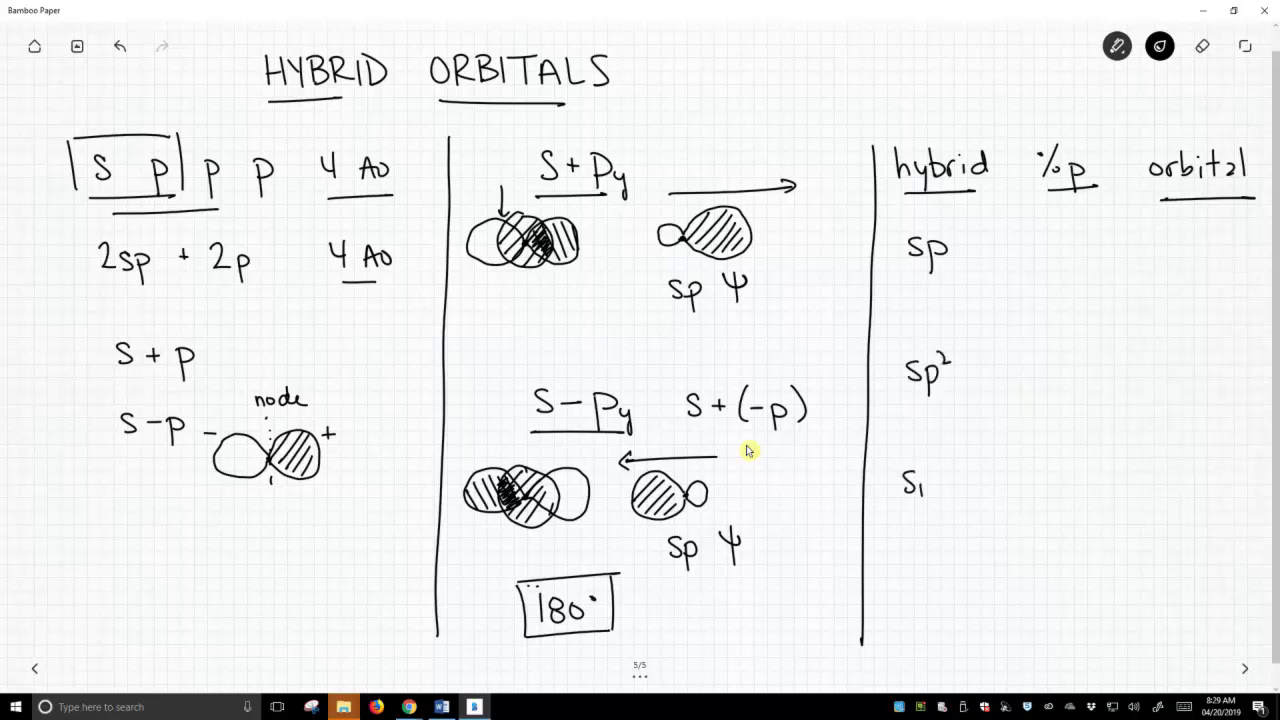
text(sp3)
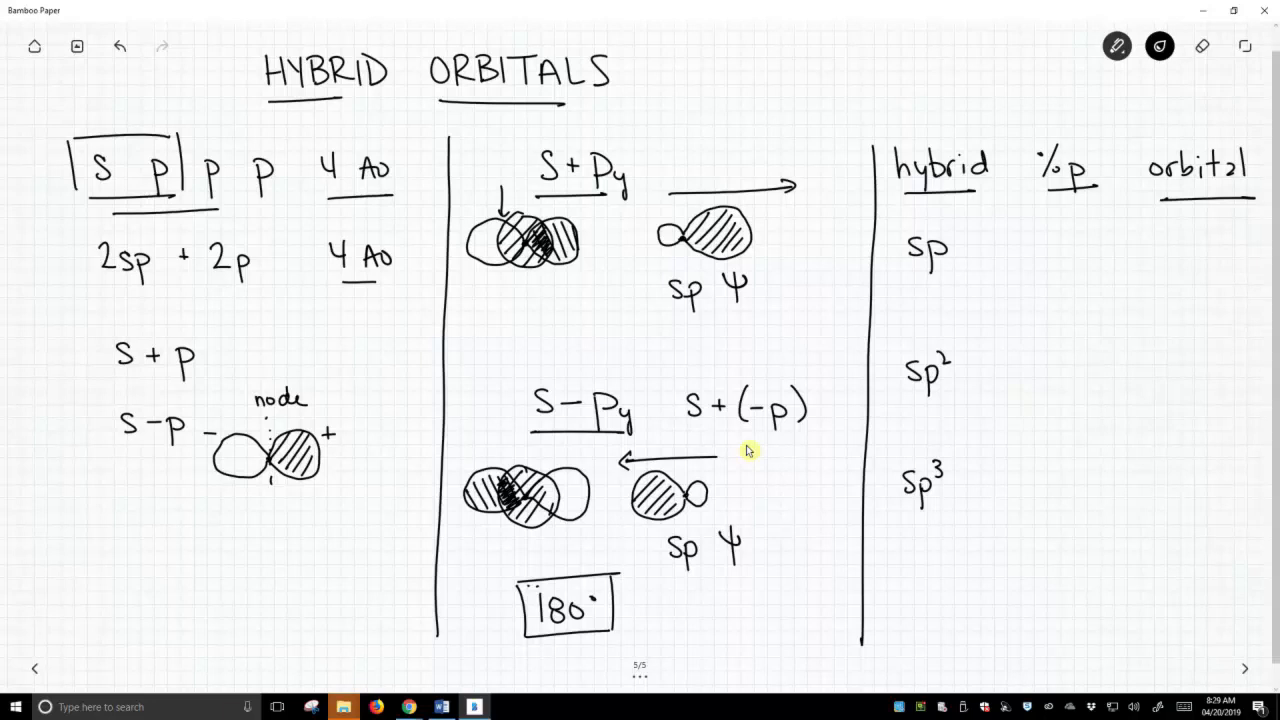
text(50%)
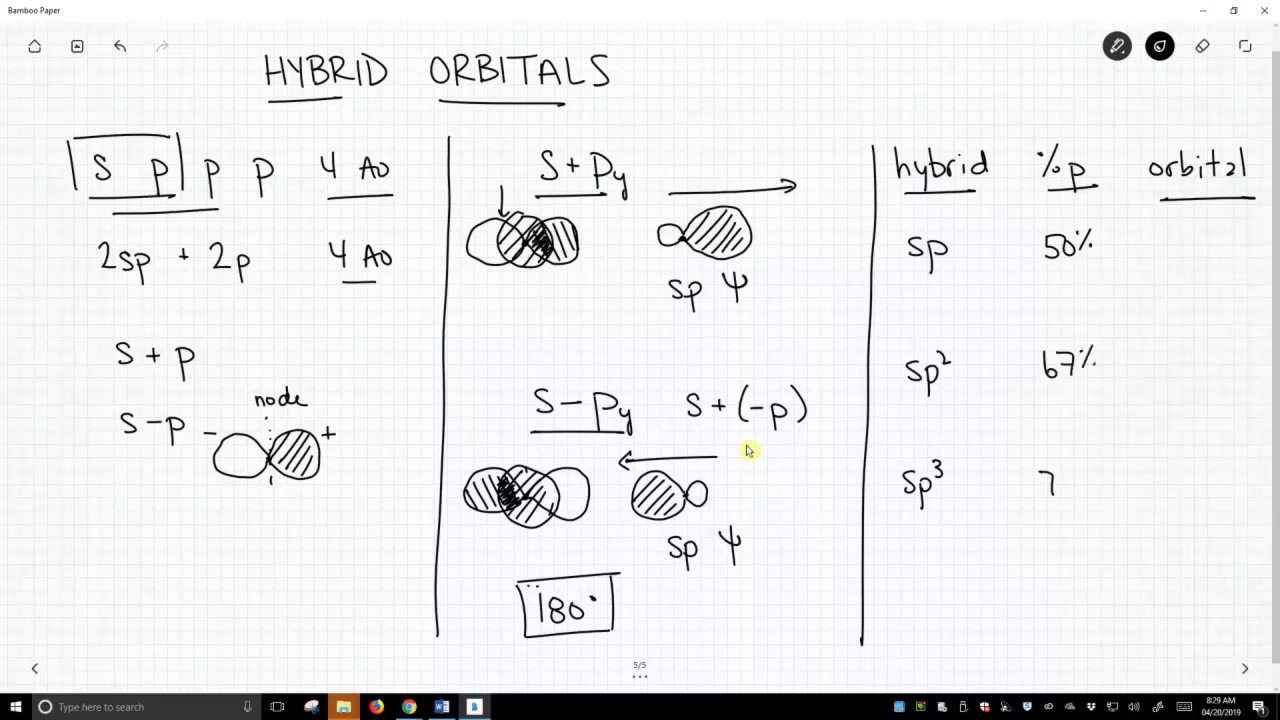
text(75%)
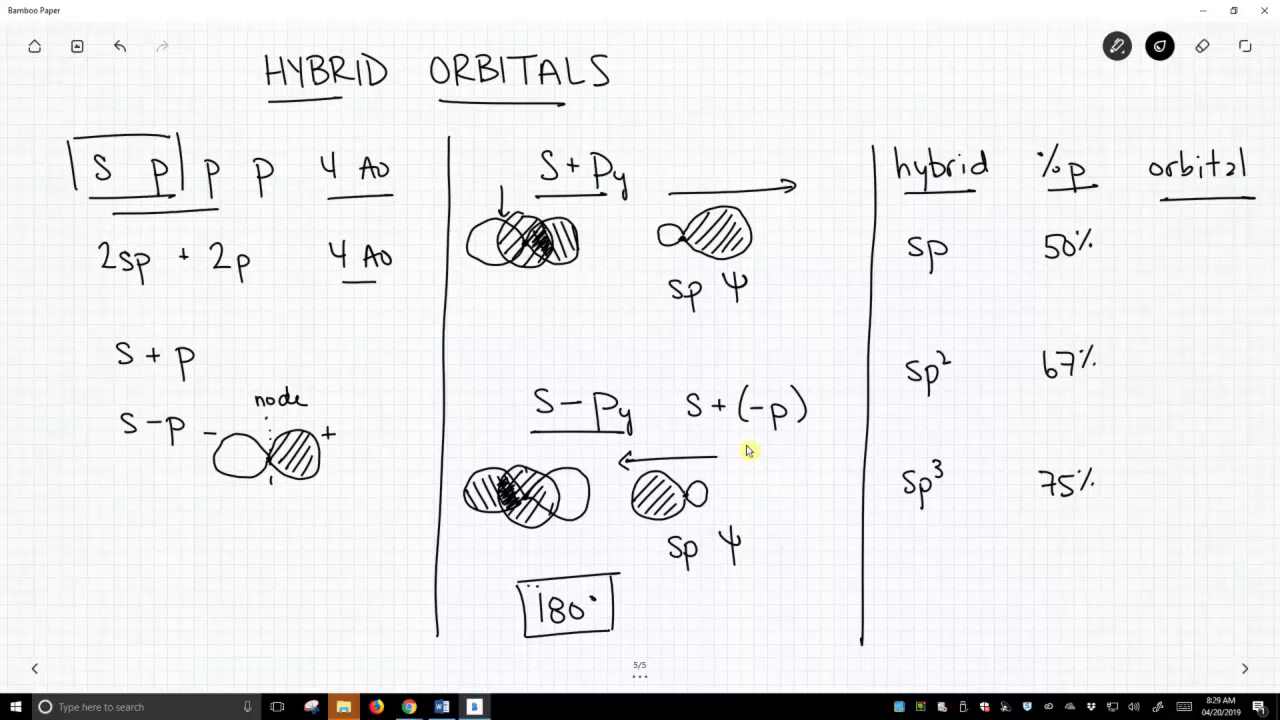
Sketch hatched lobes for sp, sp² and sp³ in the orbital column, starting another below
click(1166, 240)
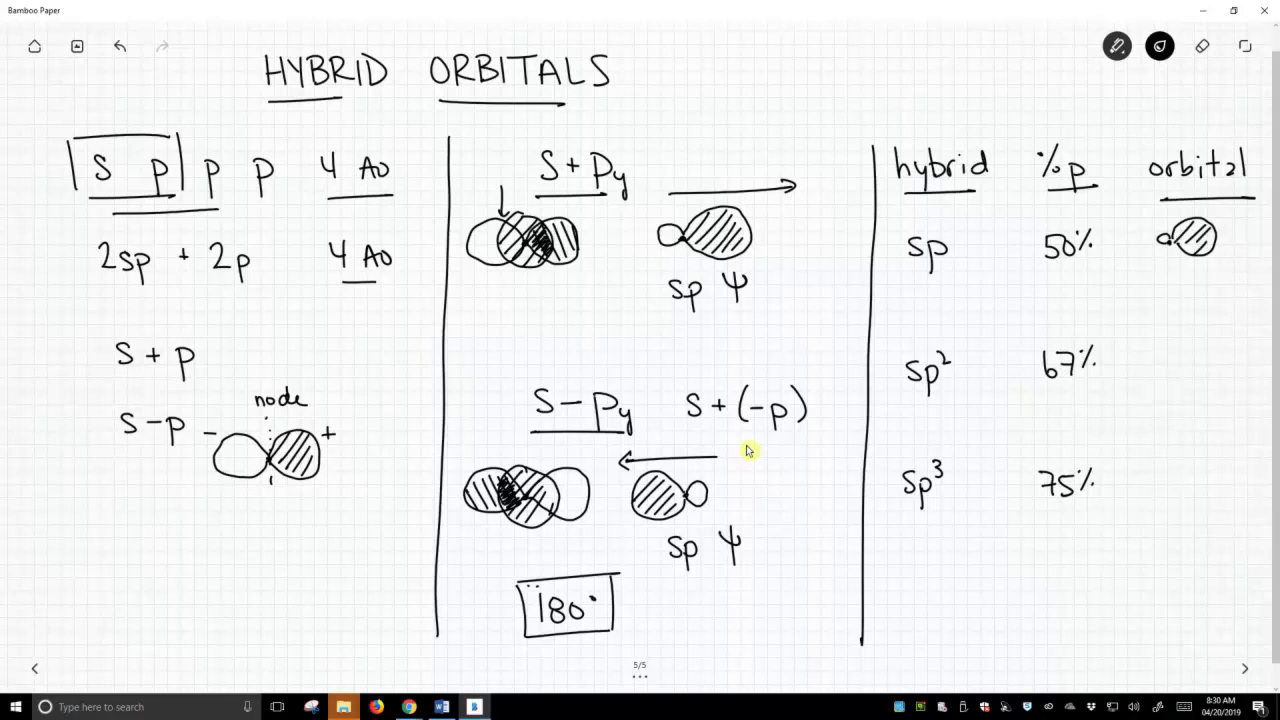
click(1156, 364)
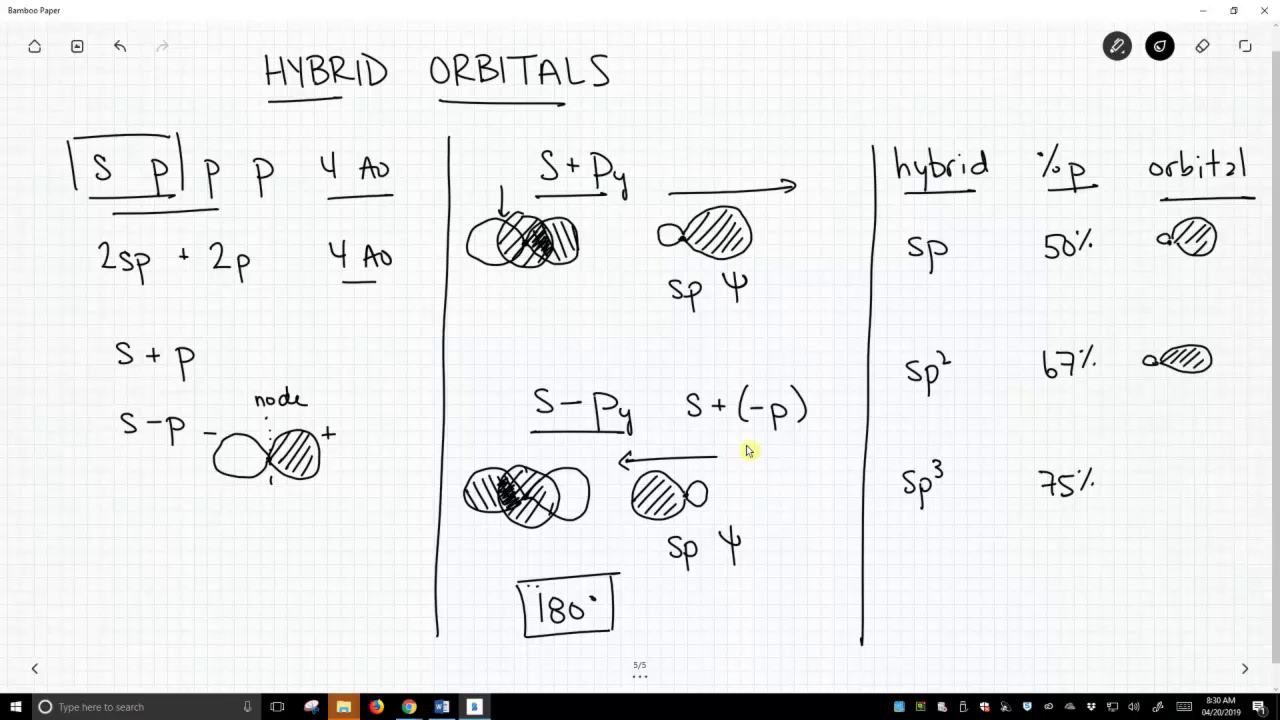
drag(1164, 478, 1196, 472)
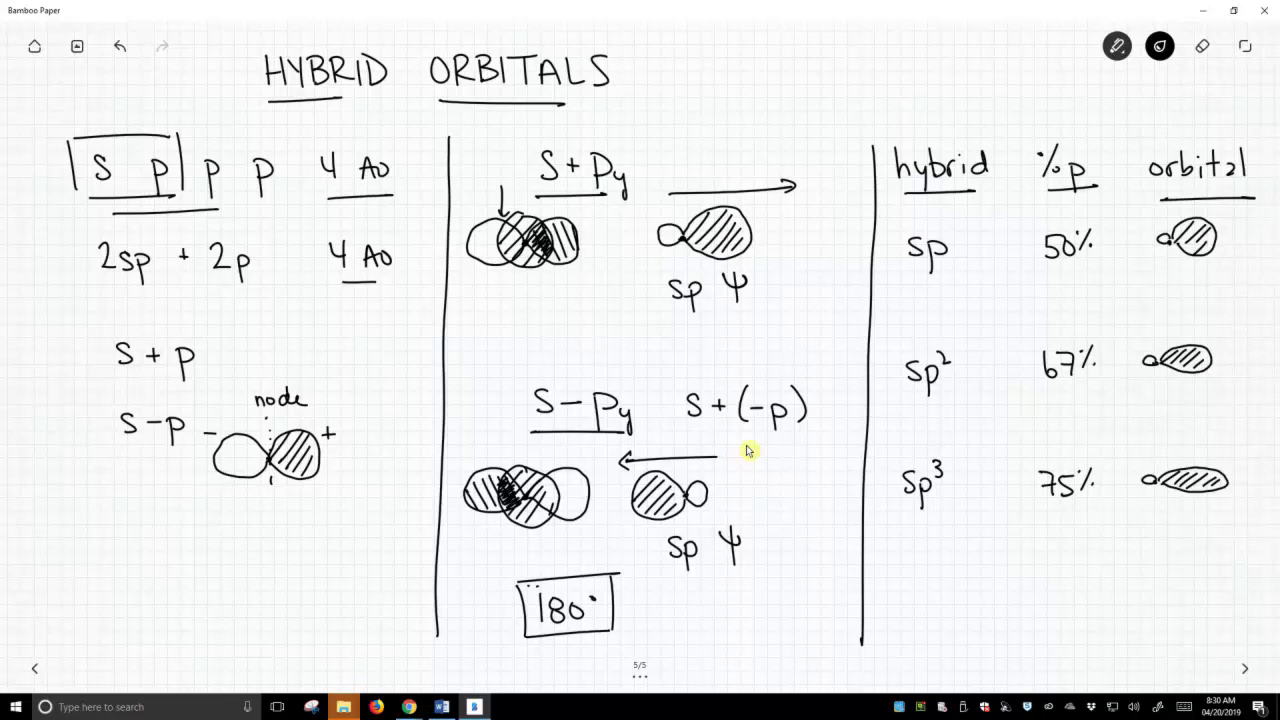
drag(1010, 576, 1080, 576)
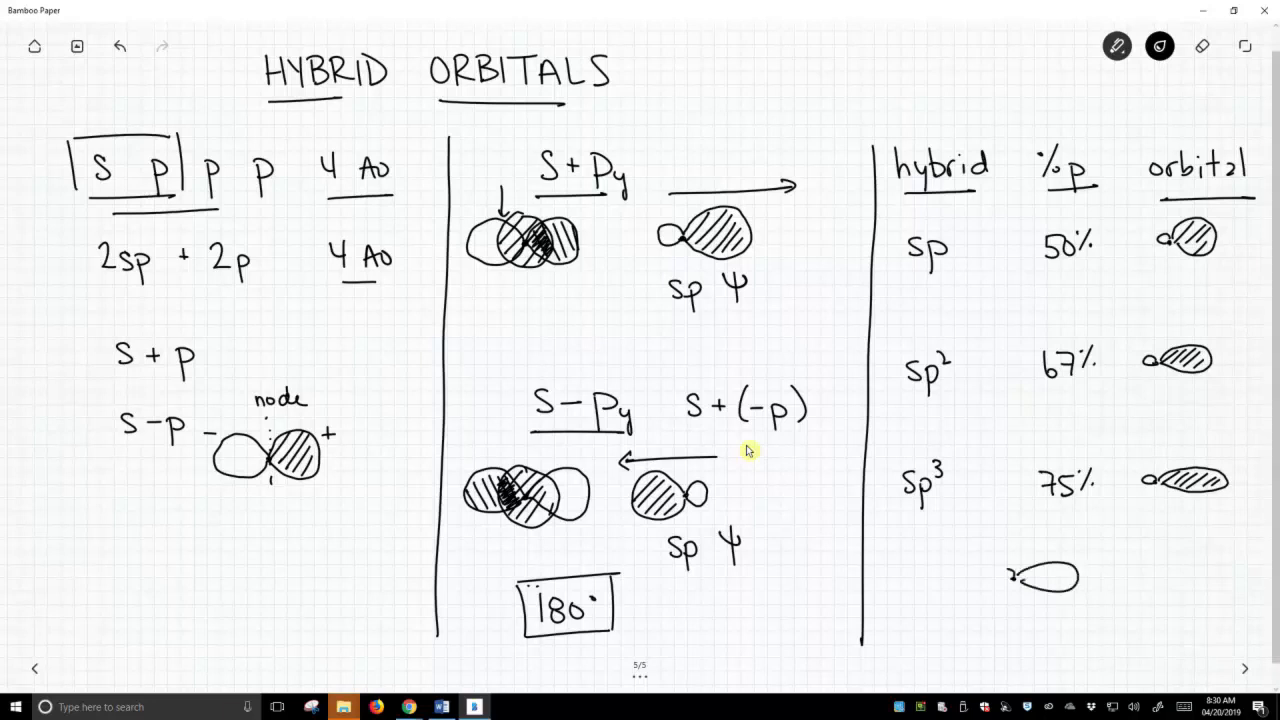